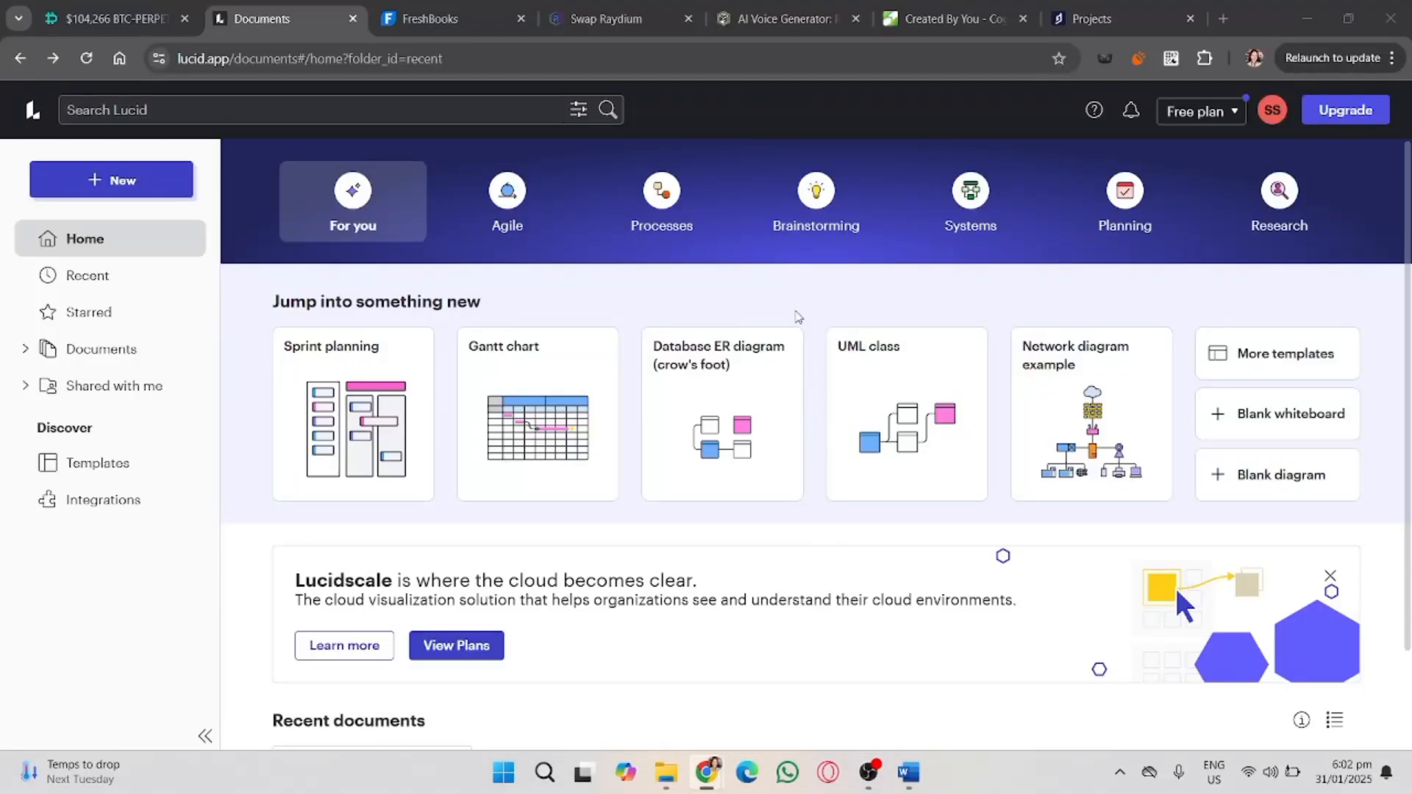
mouse_move(835, 450)
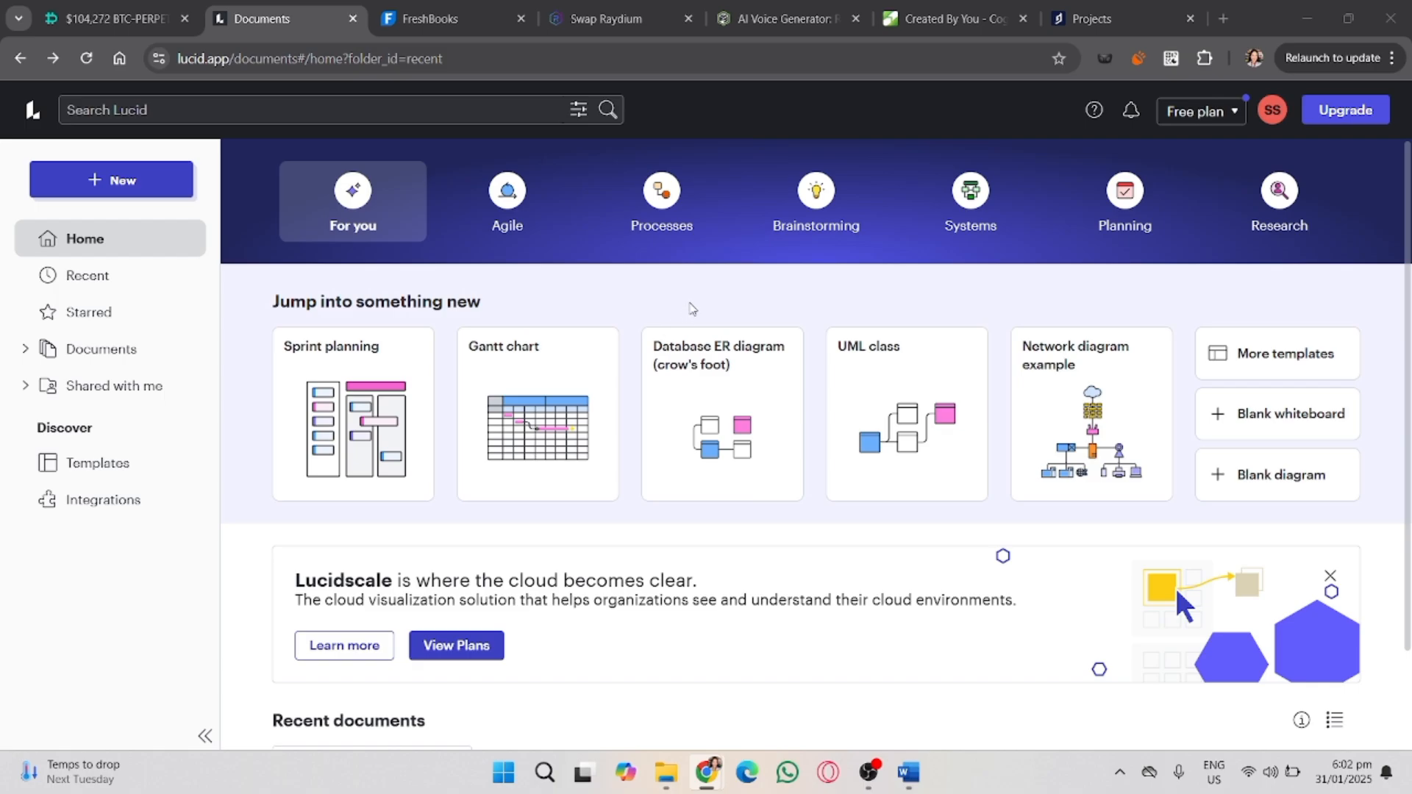
mouse_move(670, 354)
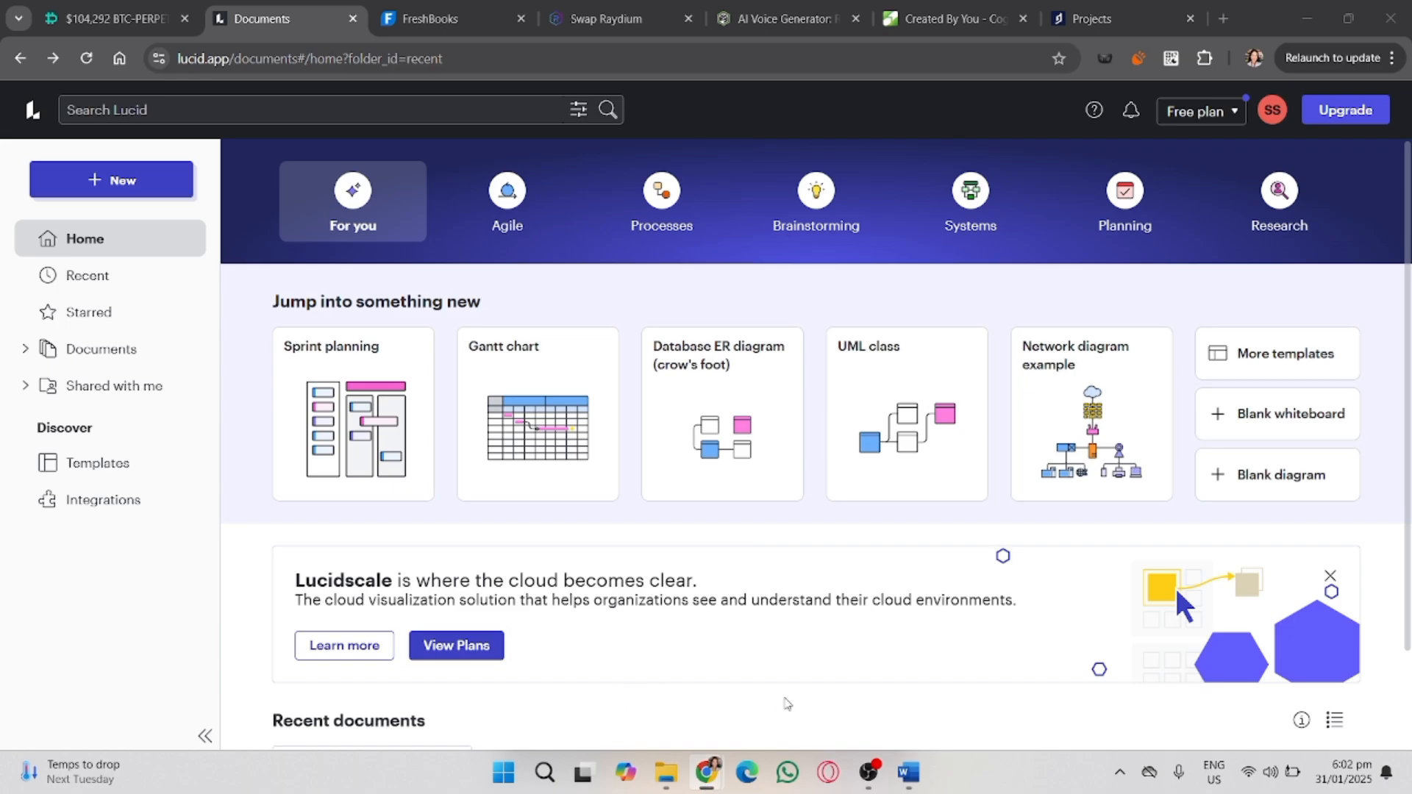
mouse_move(697, 672)
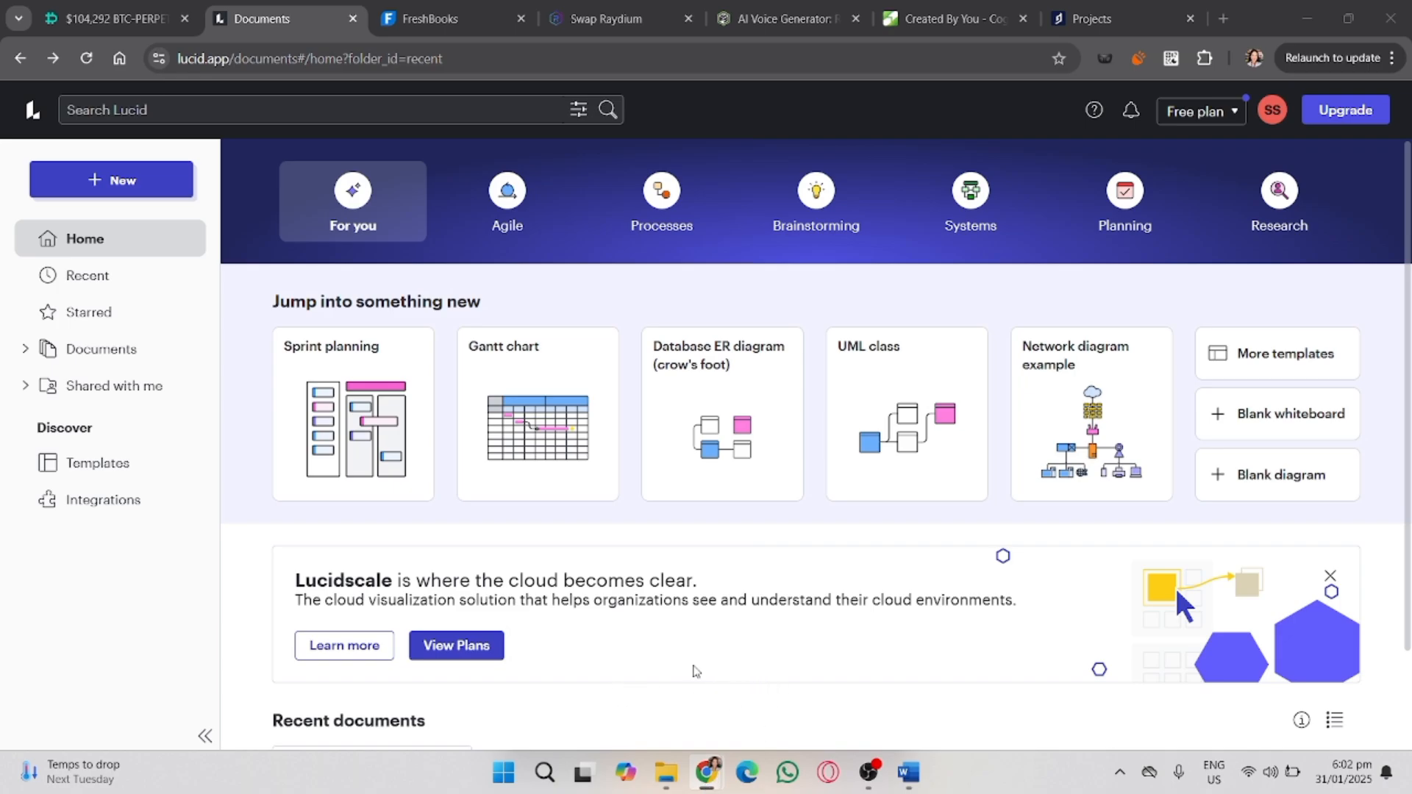
- Search the template gallery for 'gantt chart' and preview the Timeline template
left_click(111, 179)
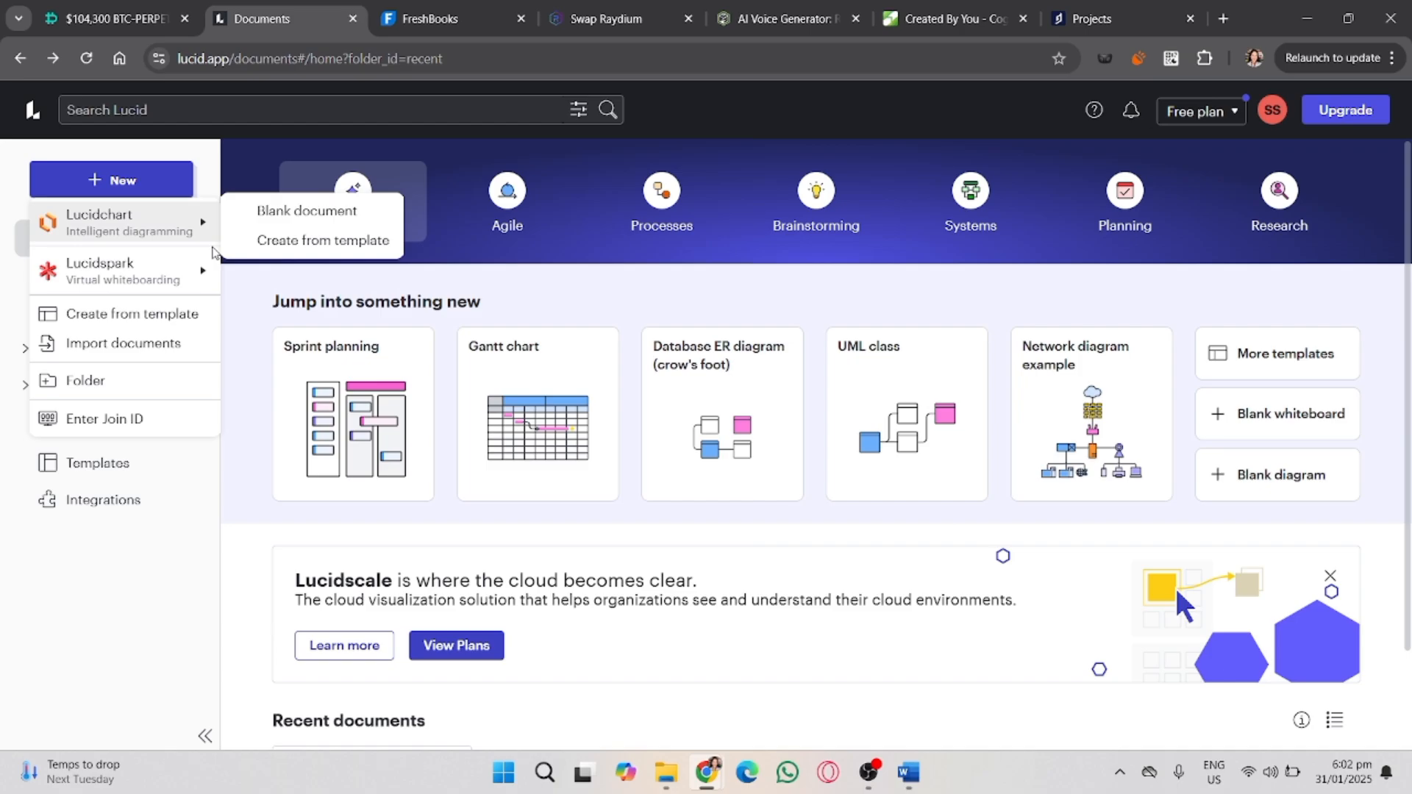
mouse_move(322, 240)
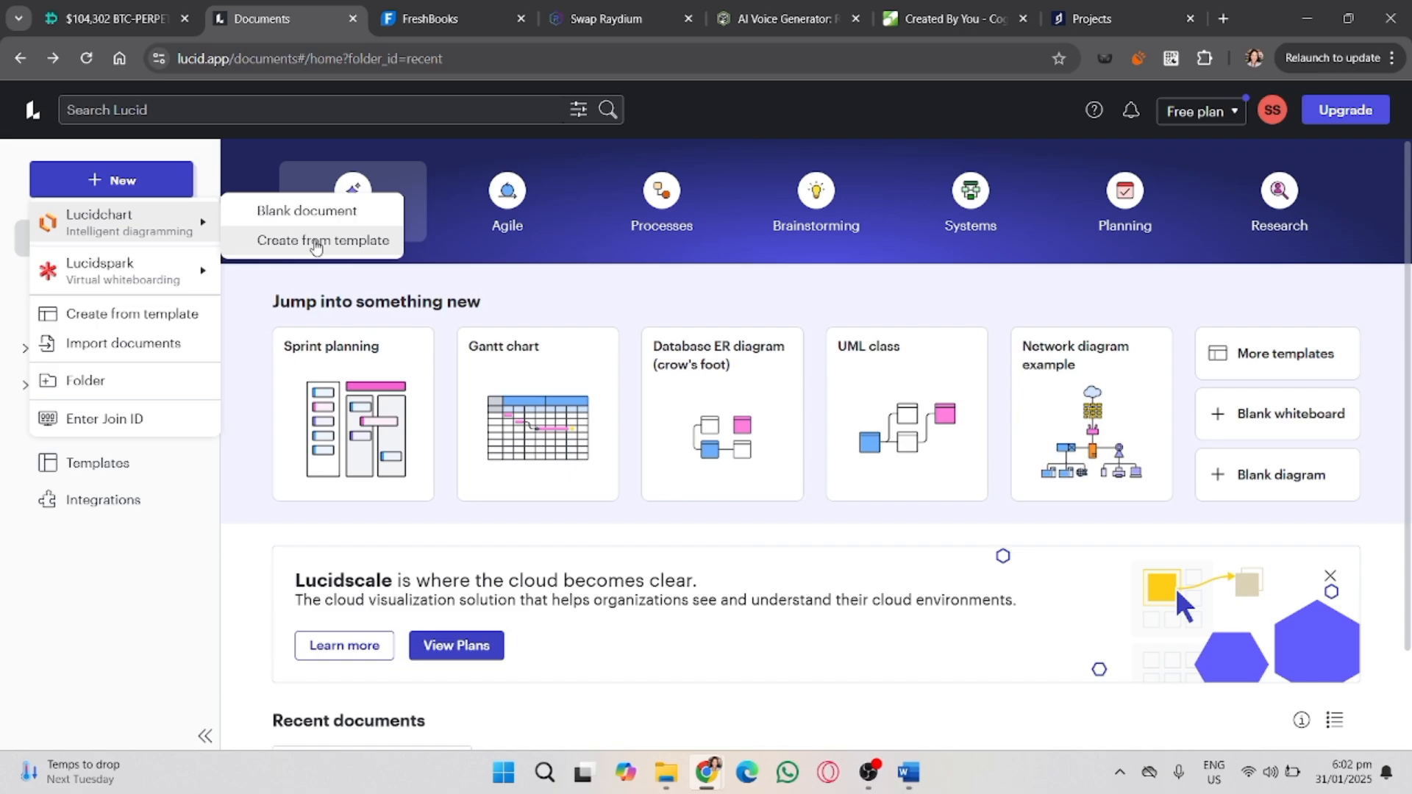
left_click(322, 241)
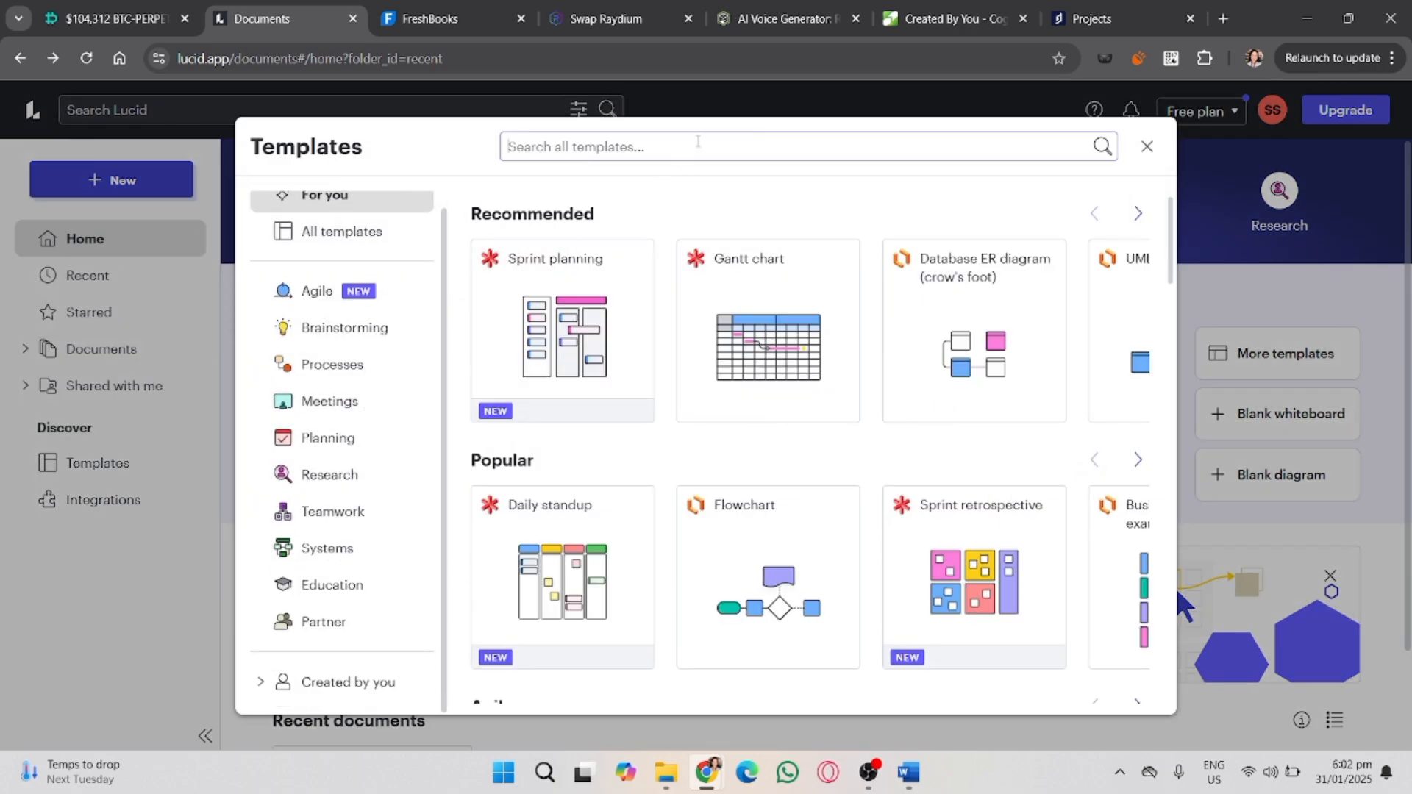
type("Gantt")
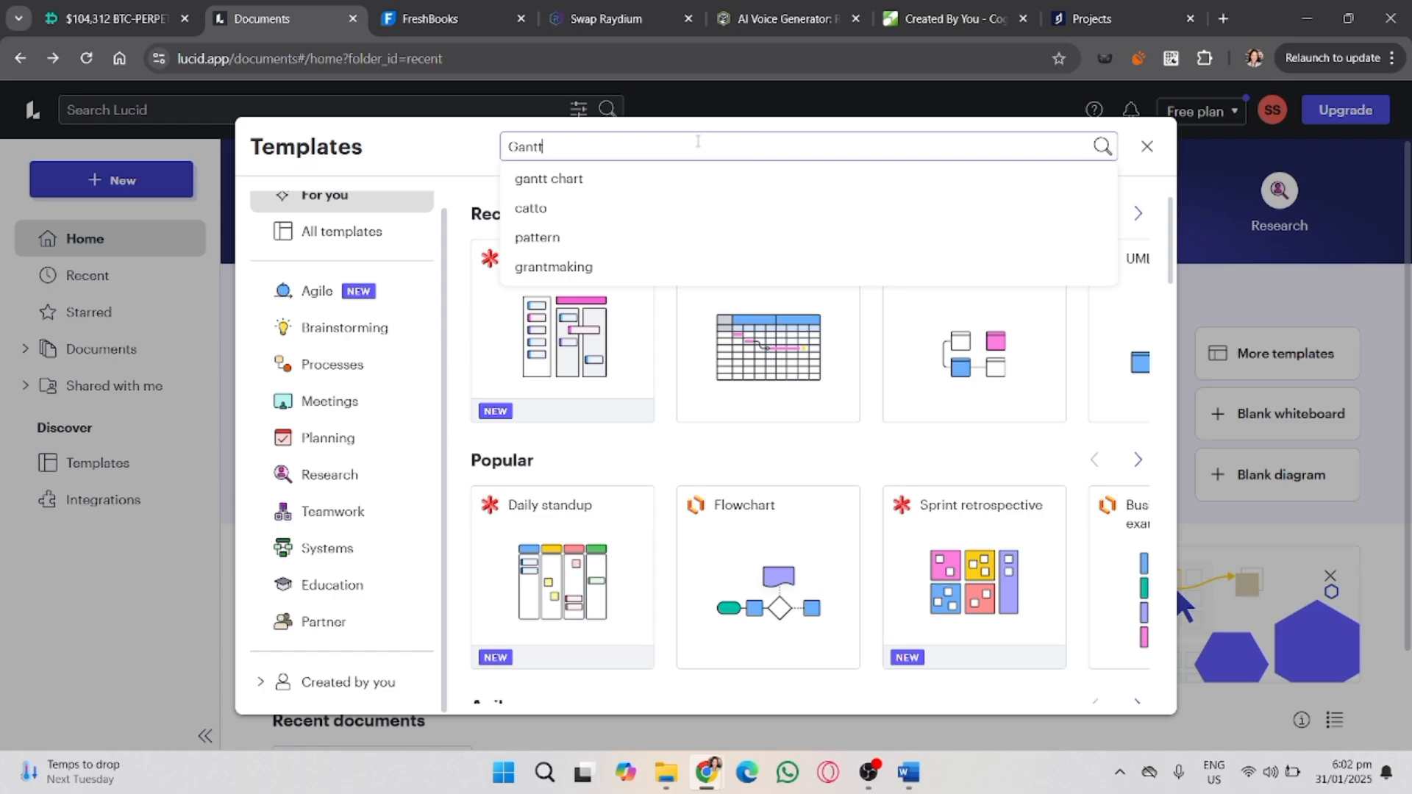
left_click(547, 178)
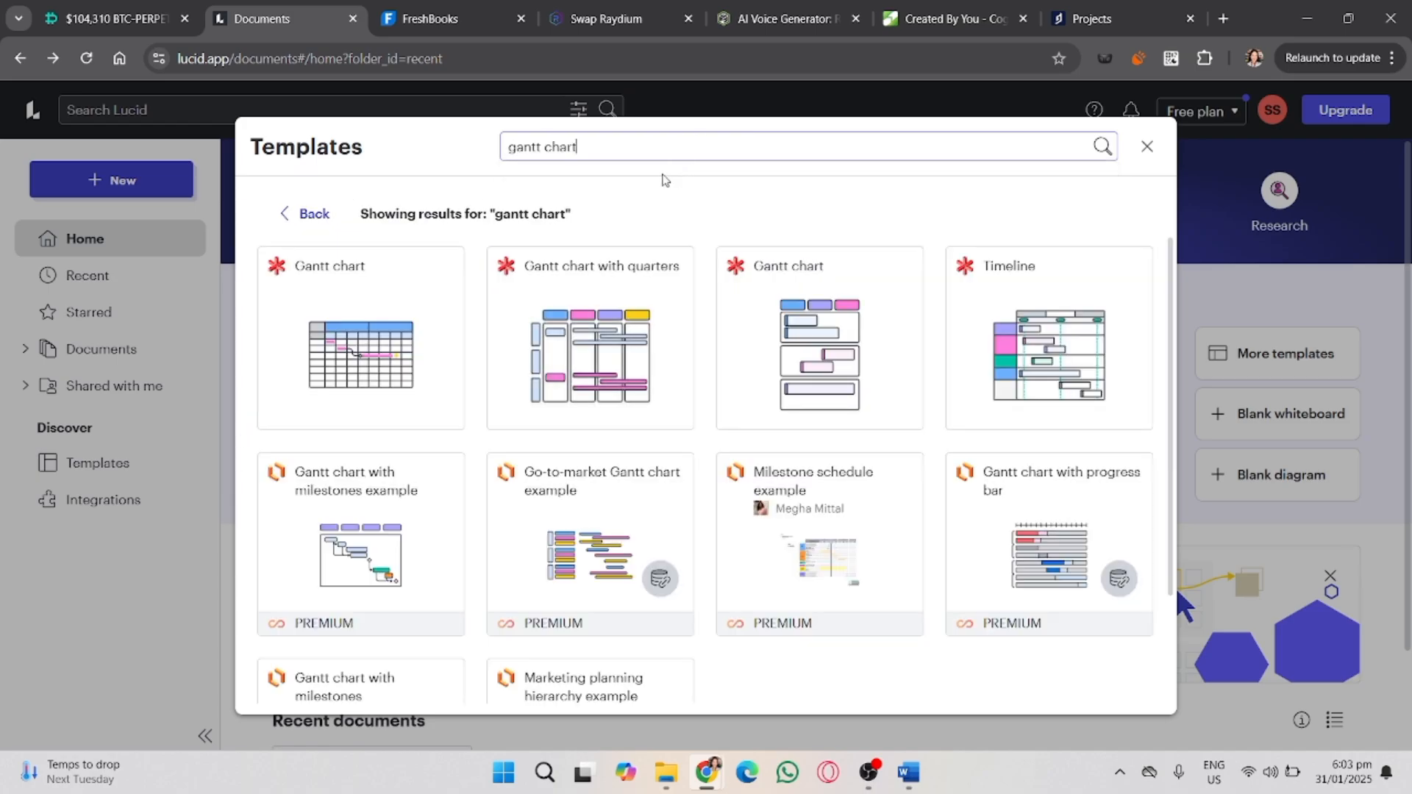
scroll("down", 3)
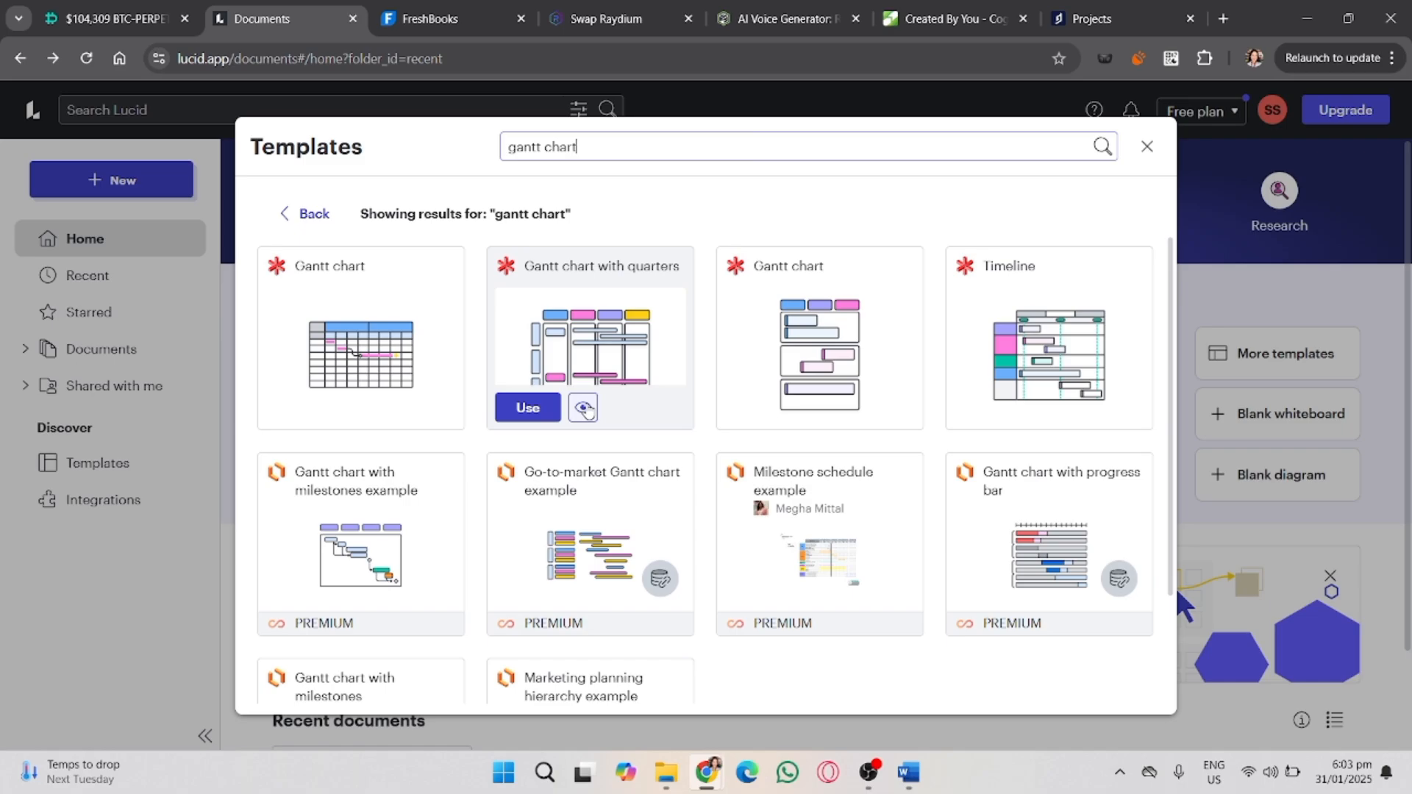
mouse_move(1011, 337)
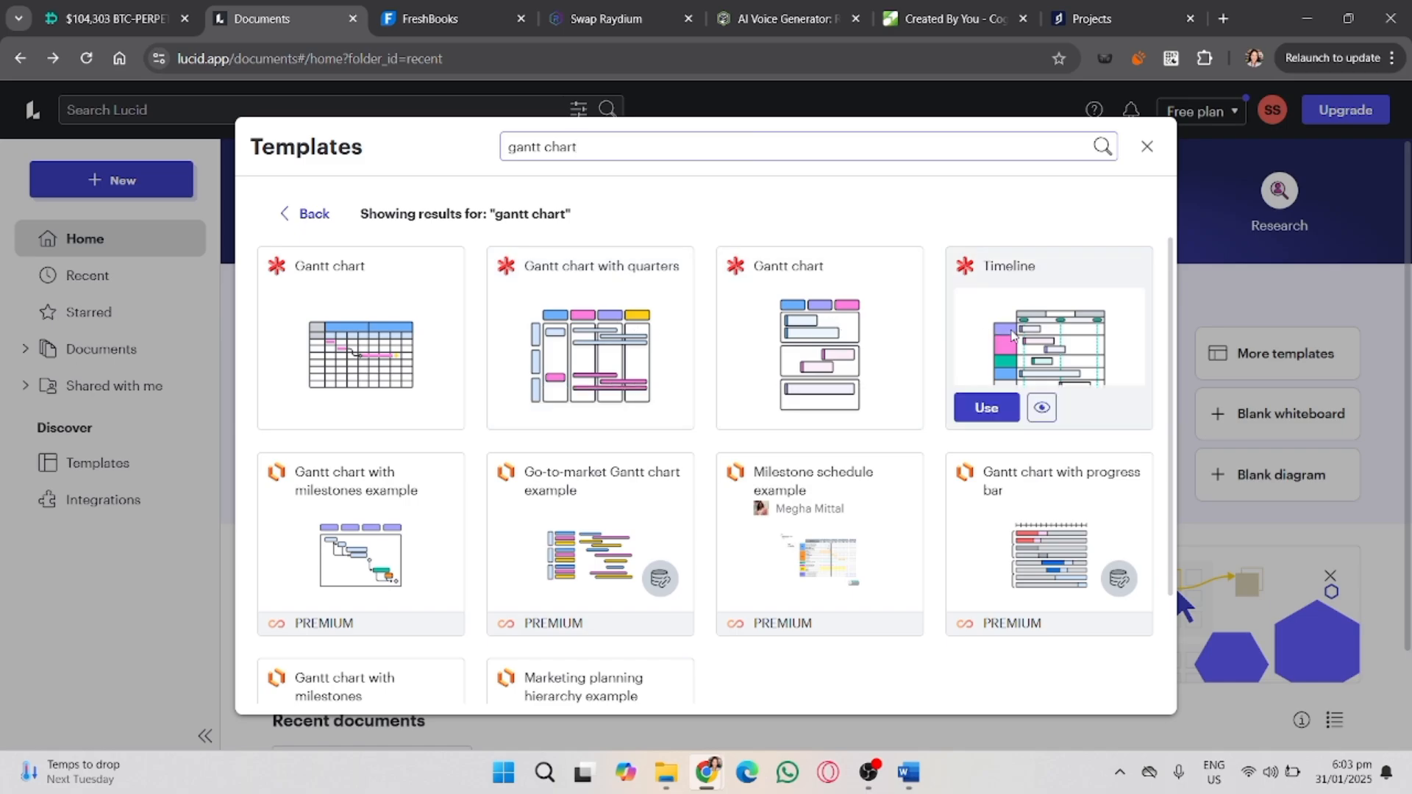
left_click(1047, 338)
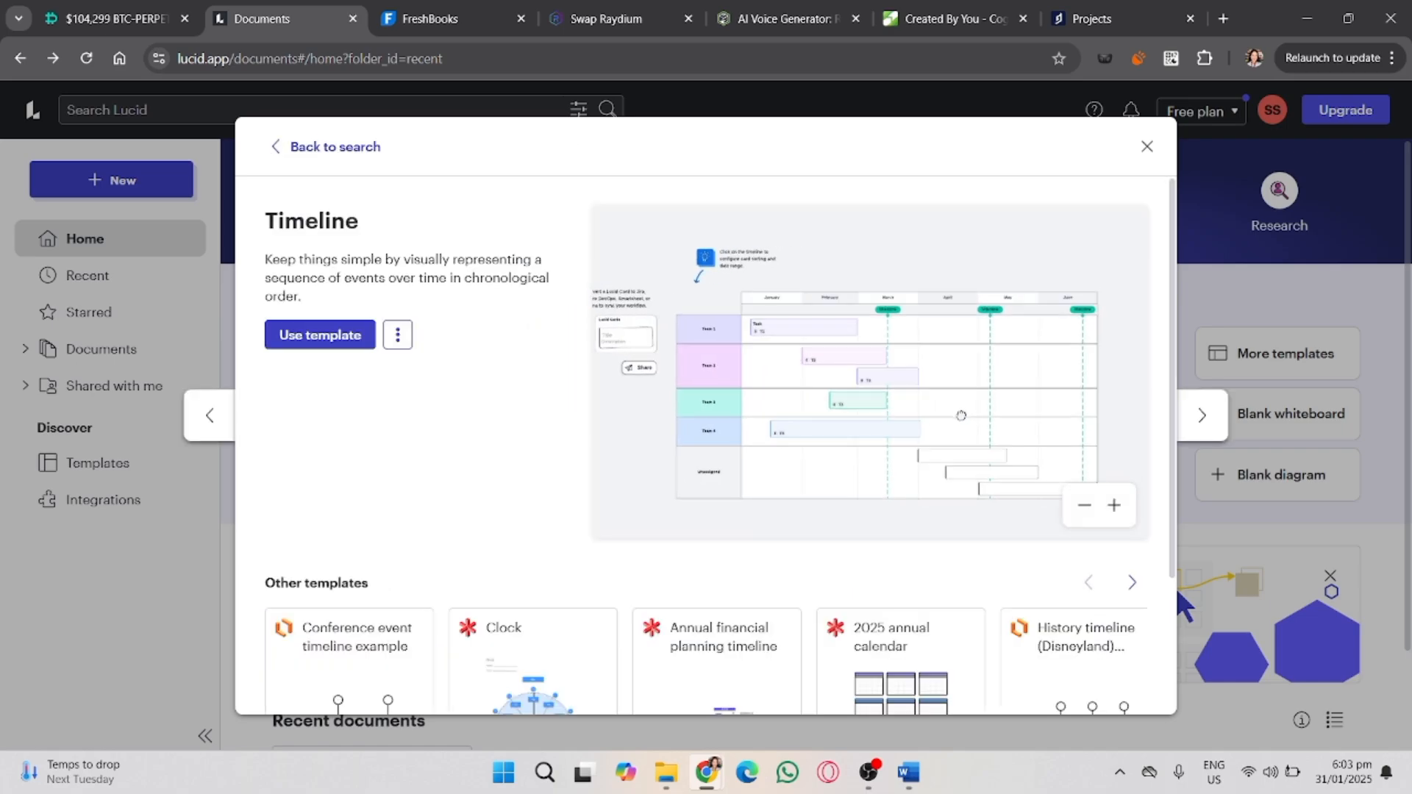
- Use the Timeline template to create a new Lucidspark board
left_click(319, 334)
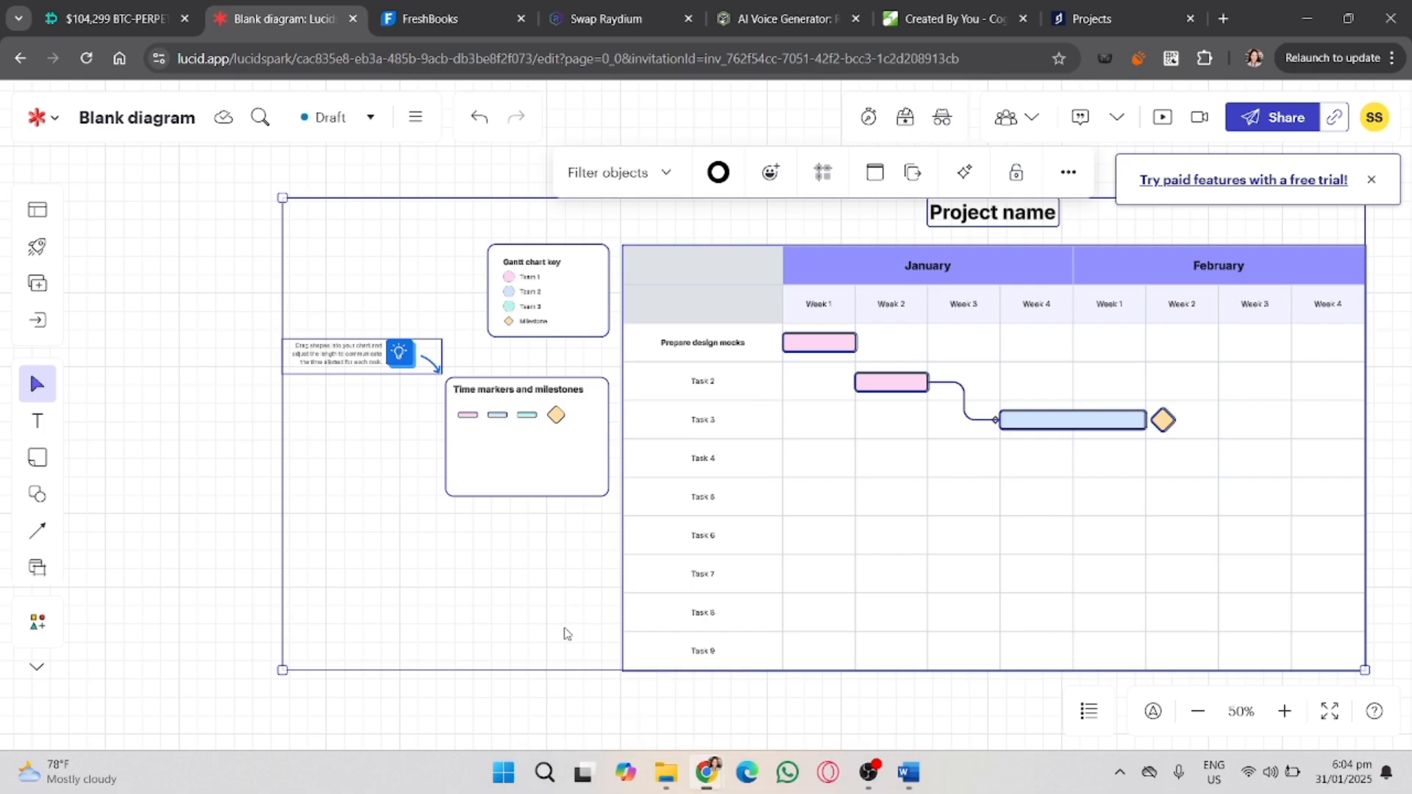
mouse_move(39, 424)
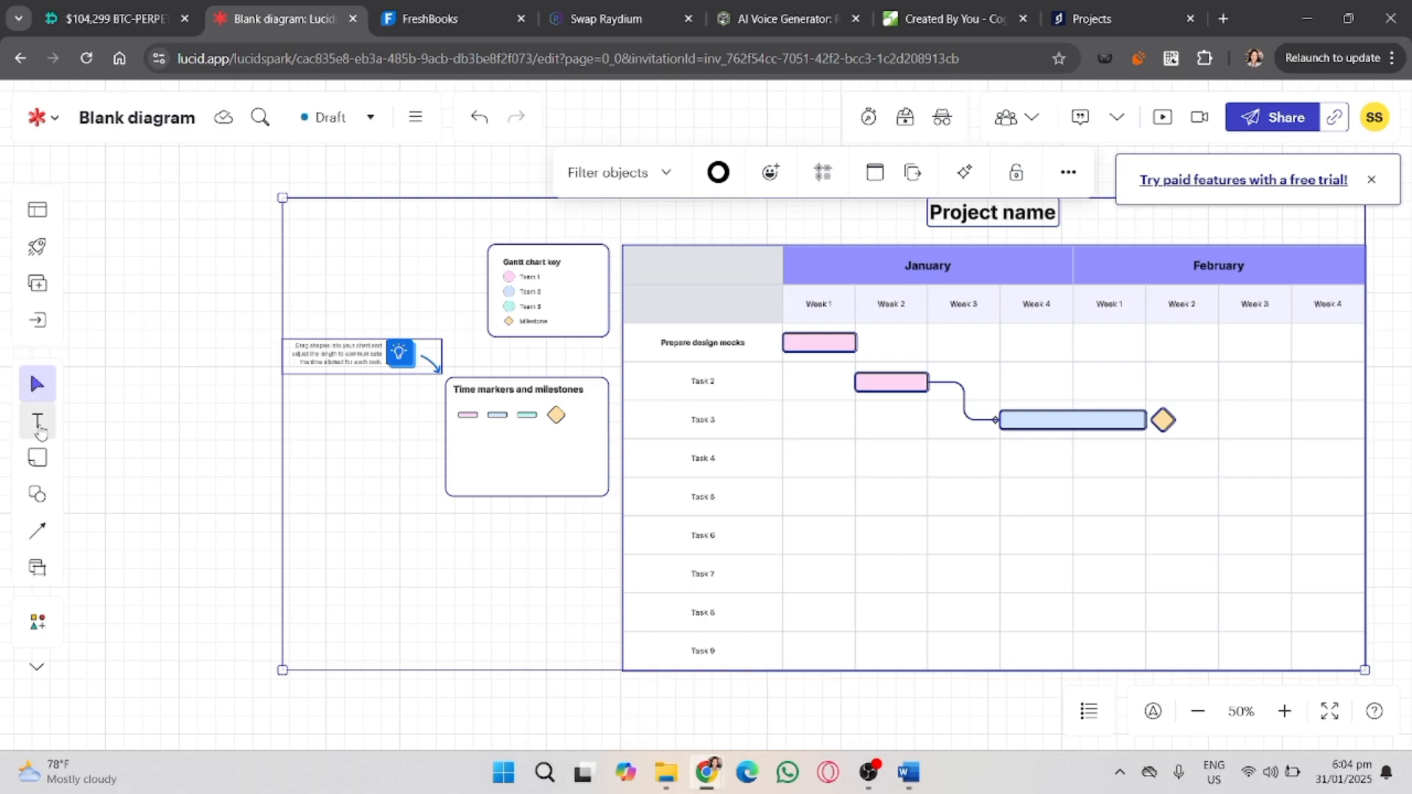
- Type a 'PLAN B' text label and move it into Task 3's first-week cell
left_click(39, 421)
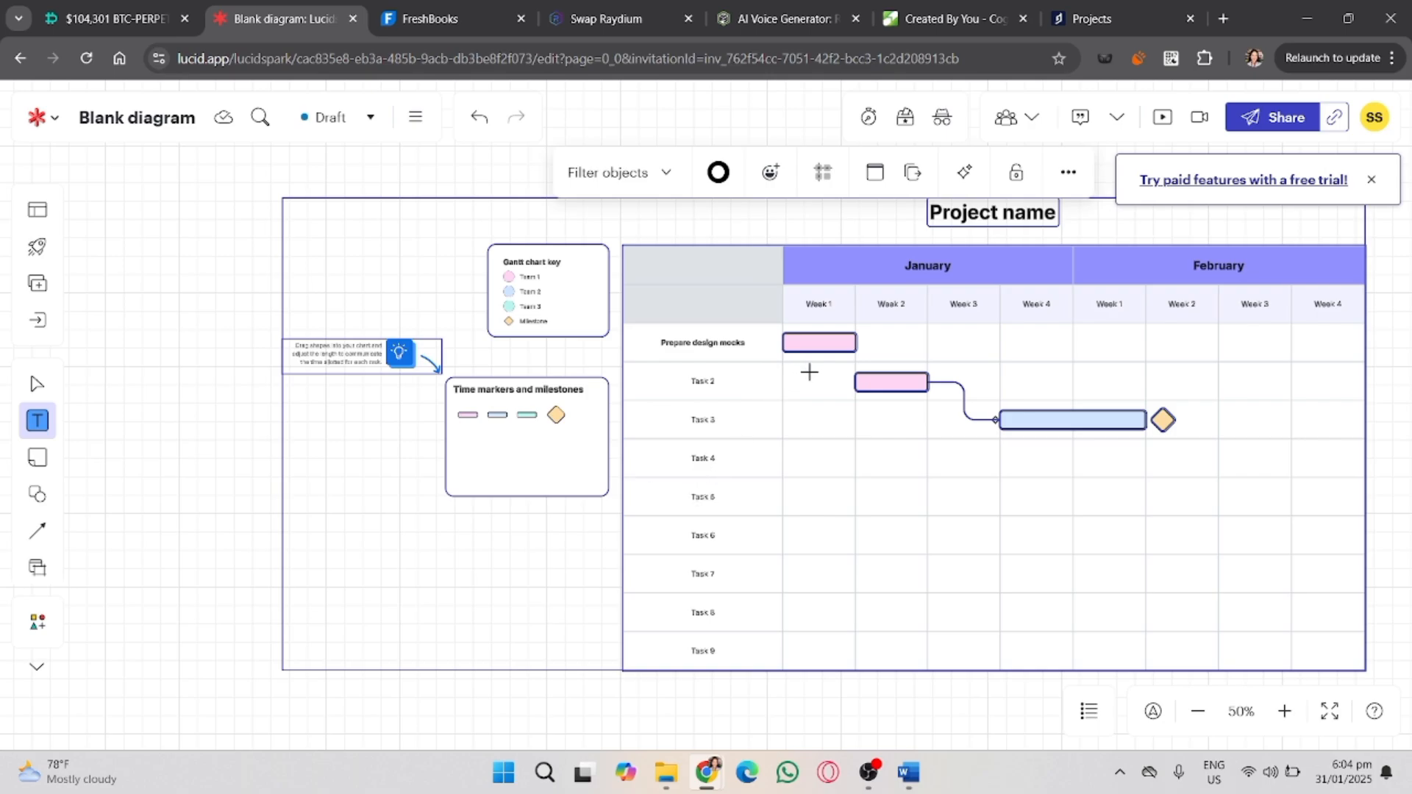
mouse_move(831, 322)
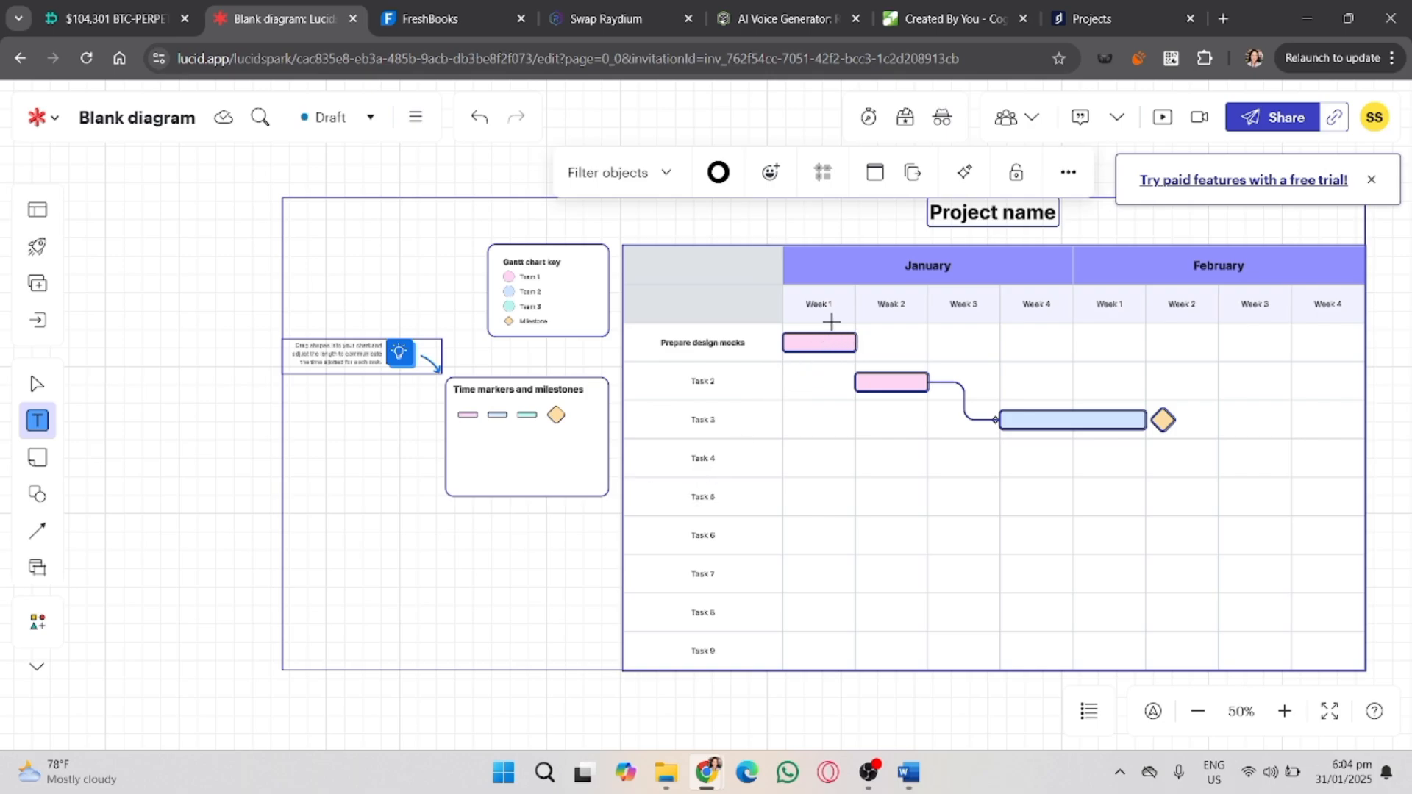
mouse_move(297, 590)
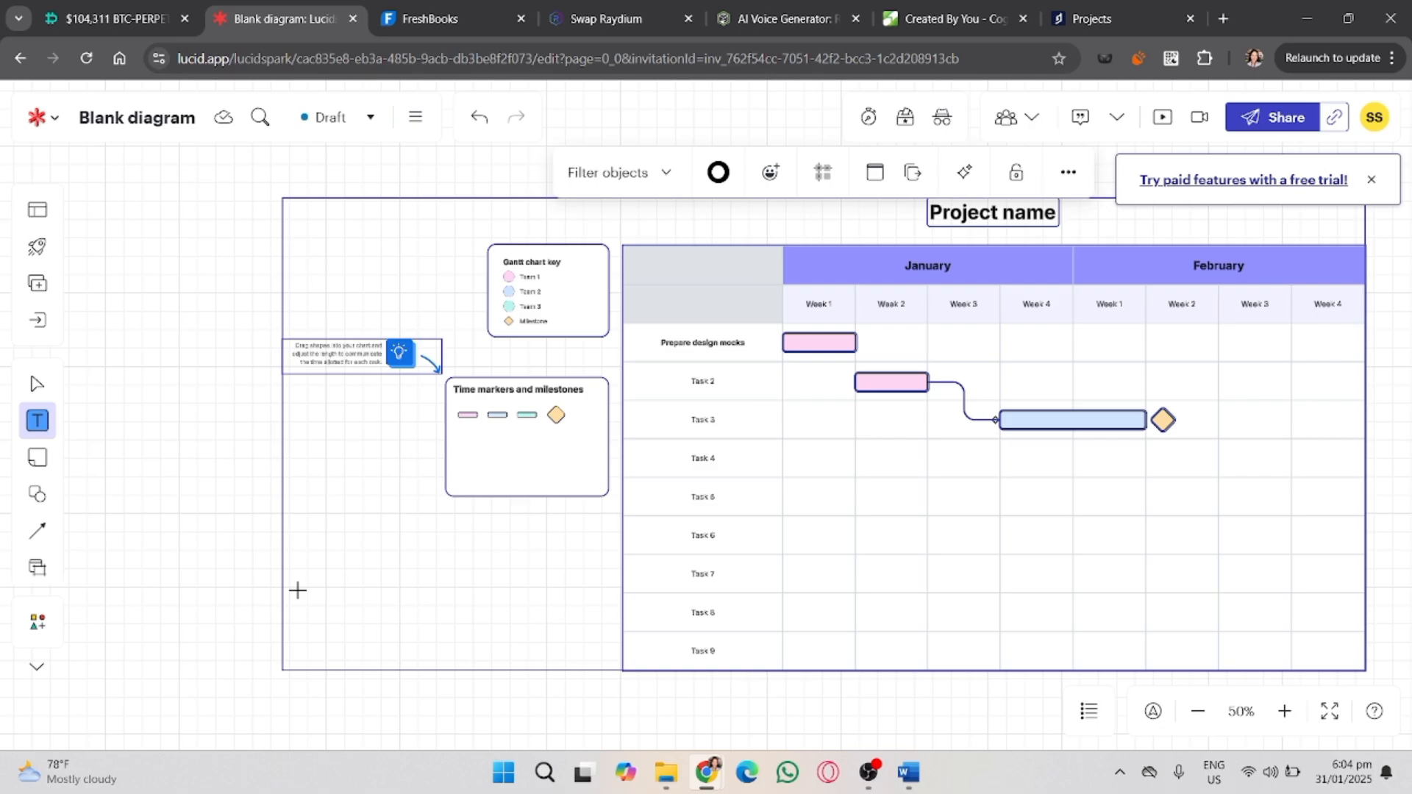
left_click(297, 590)
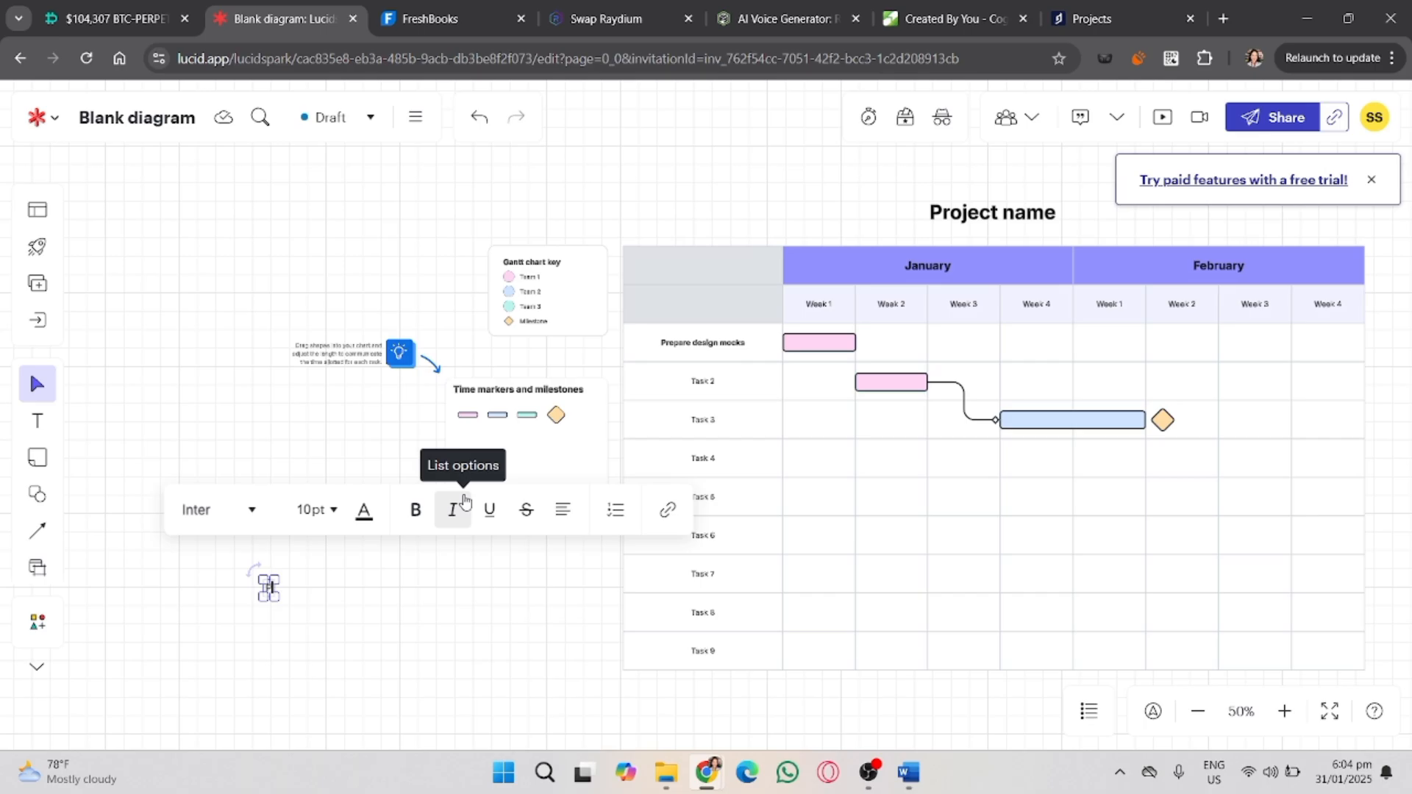
type("PLAN B")
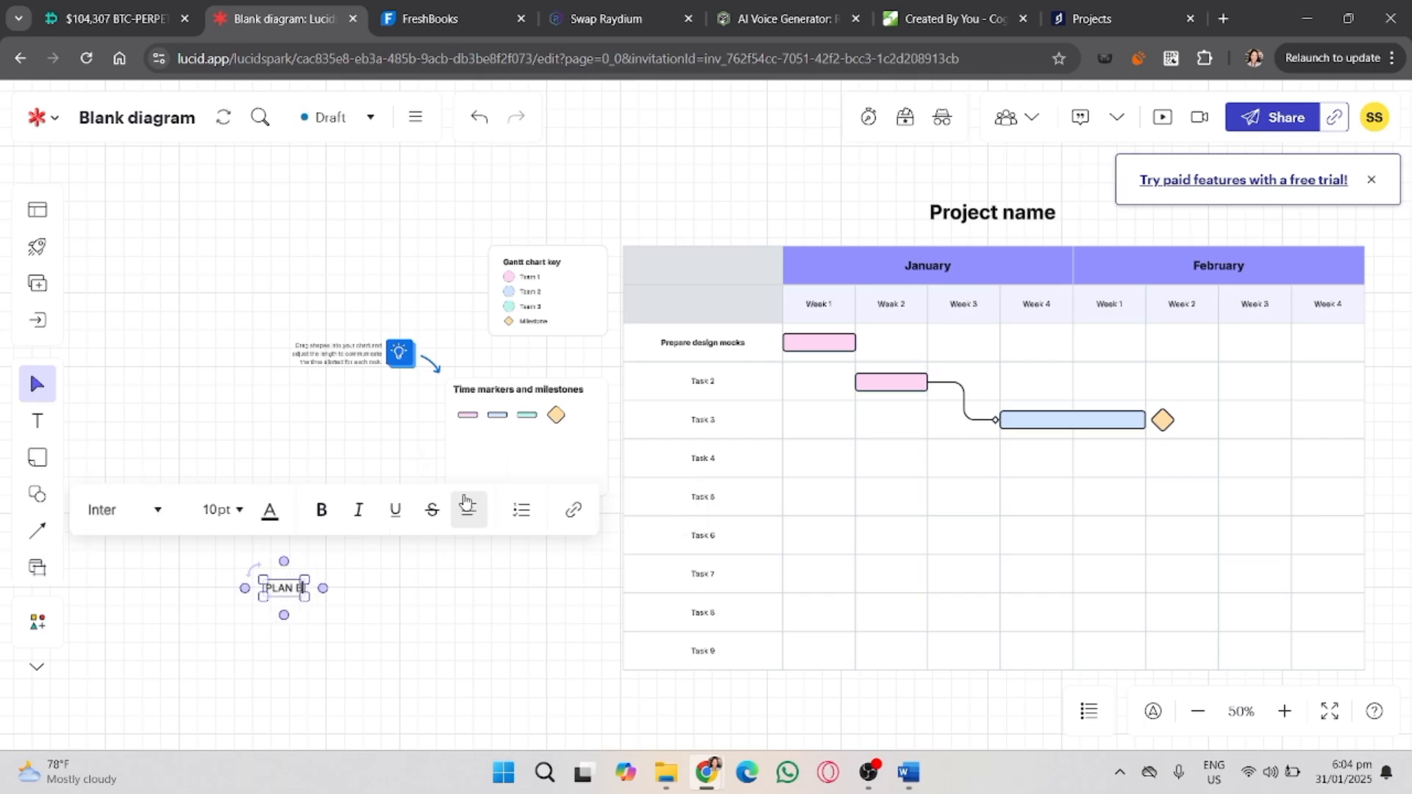
left_click(467, 509)
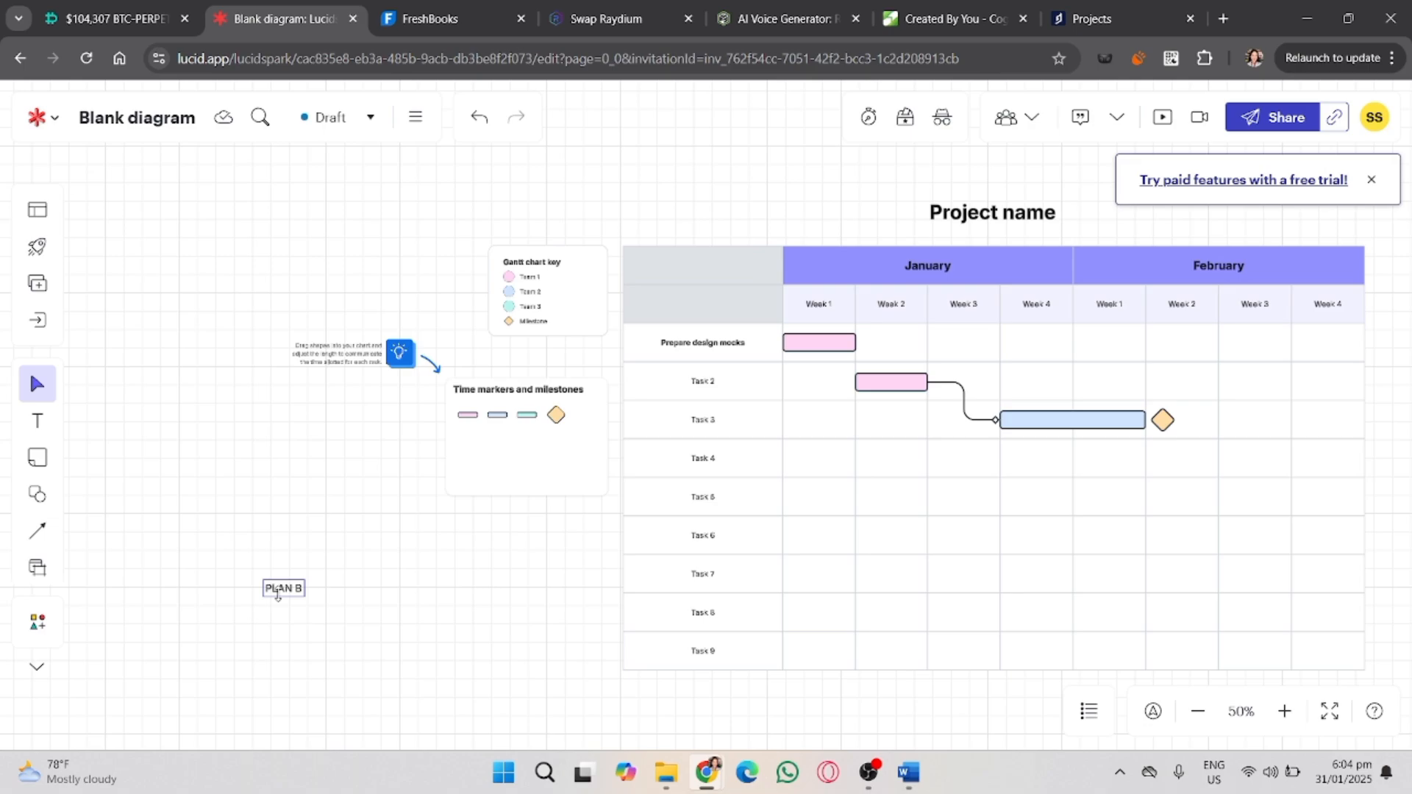
left_click_drag(282, 588, 810, 420)
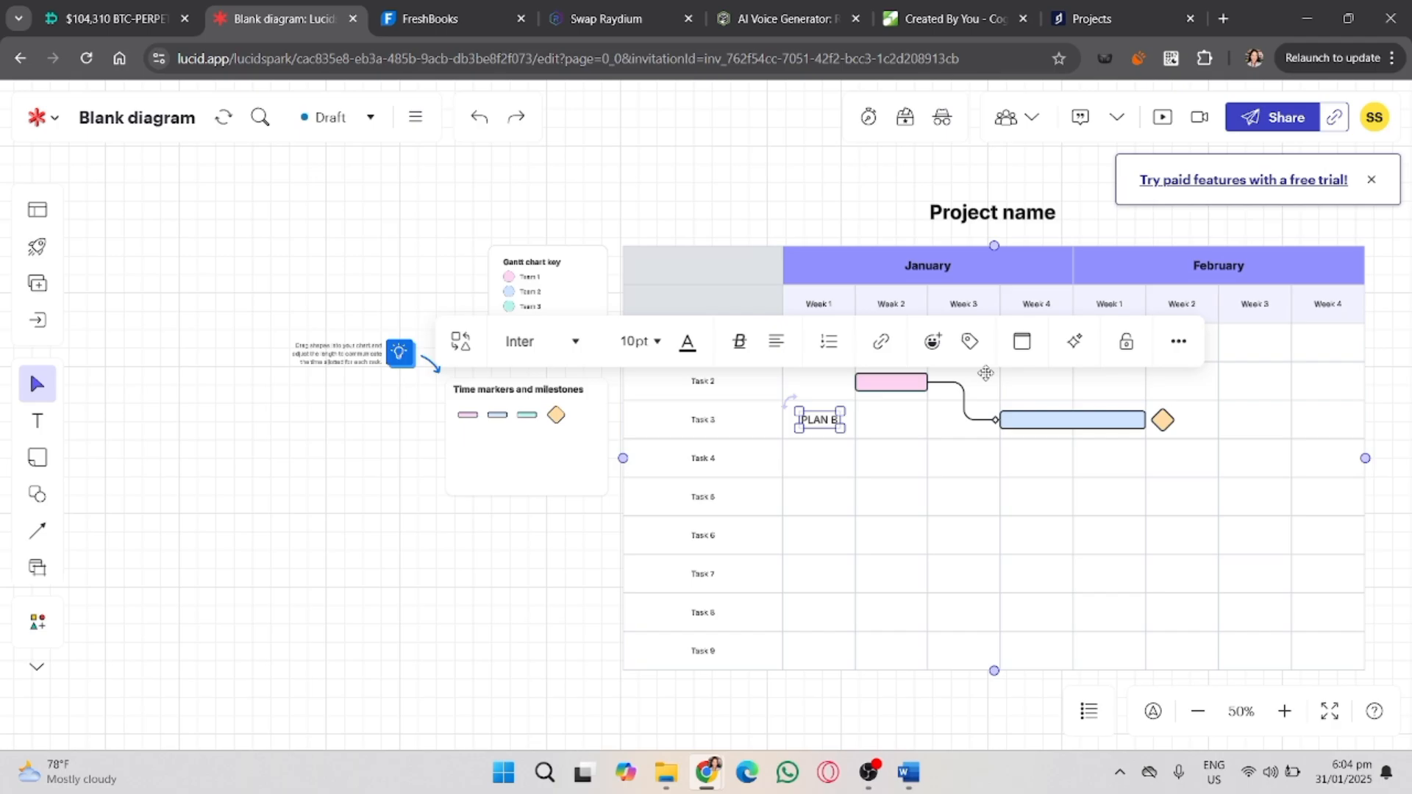
left_click(818, 420)
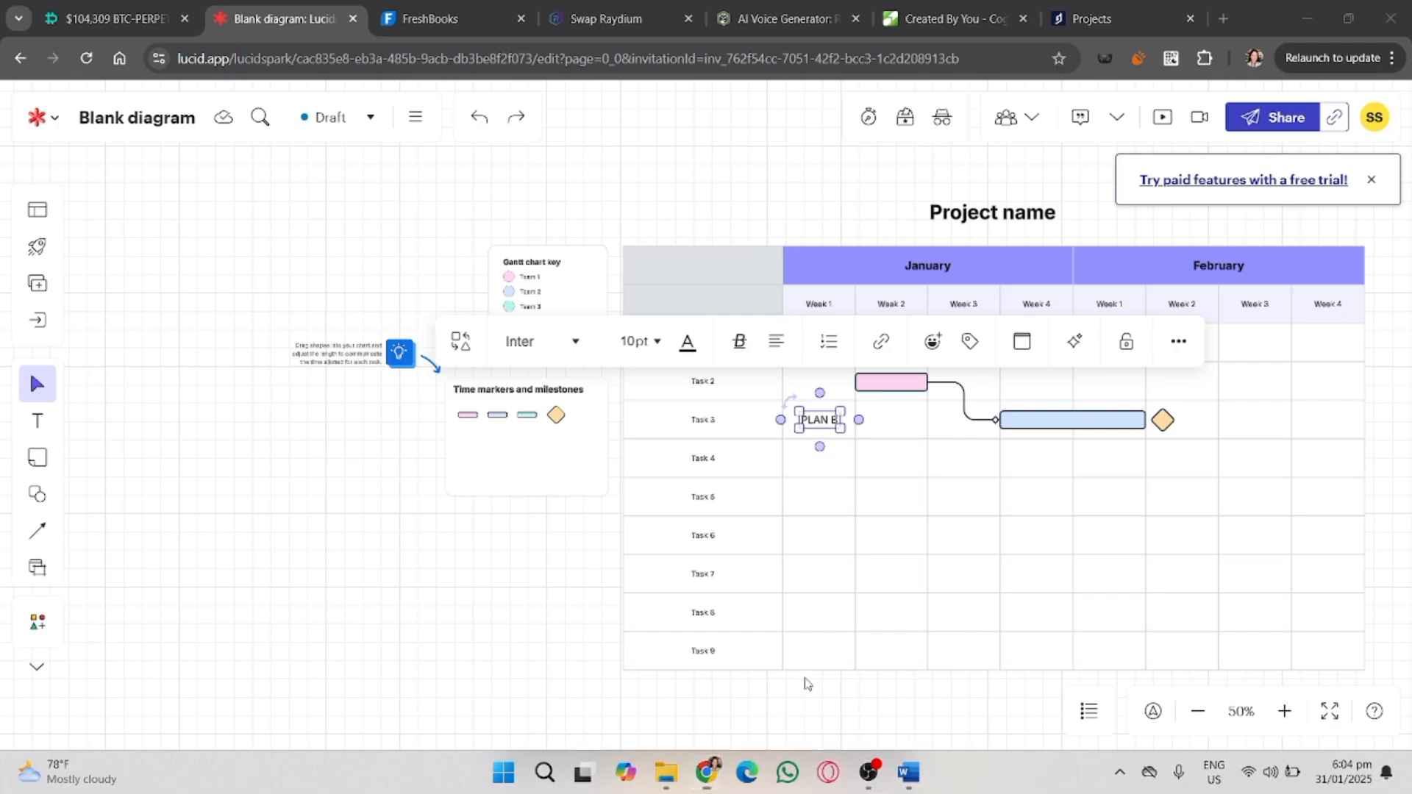
mouse_move(810, 684)
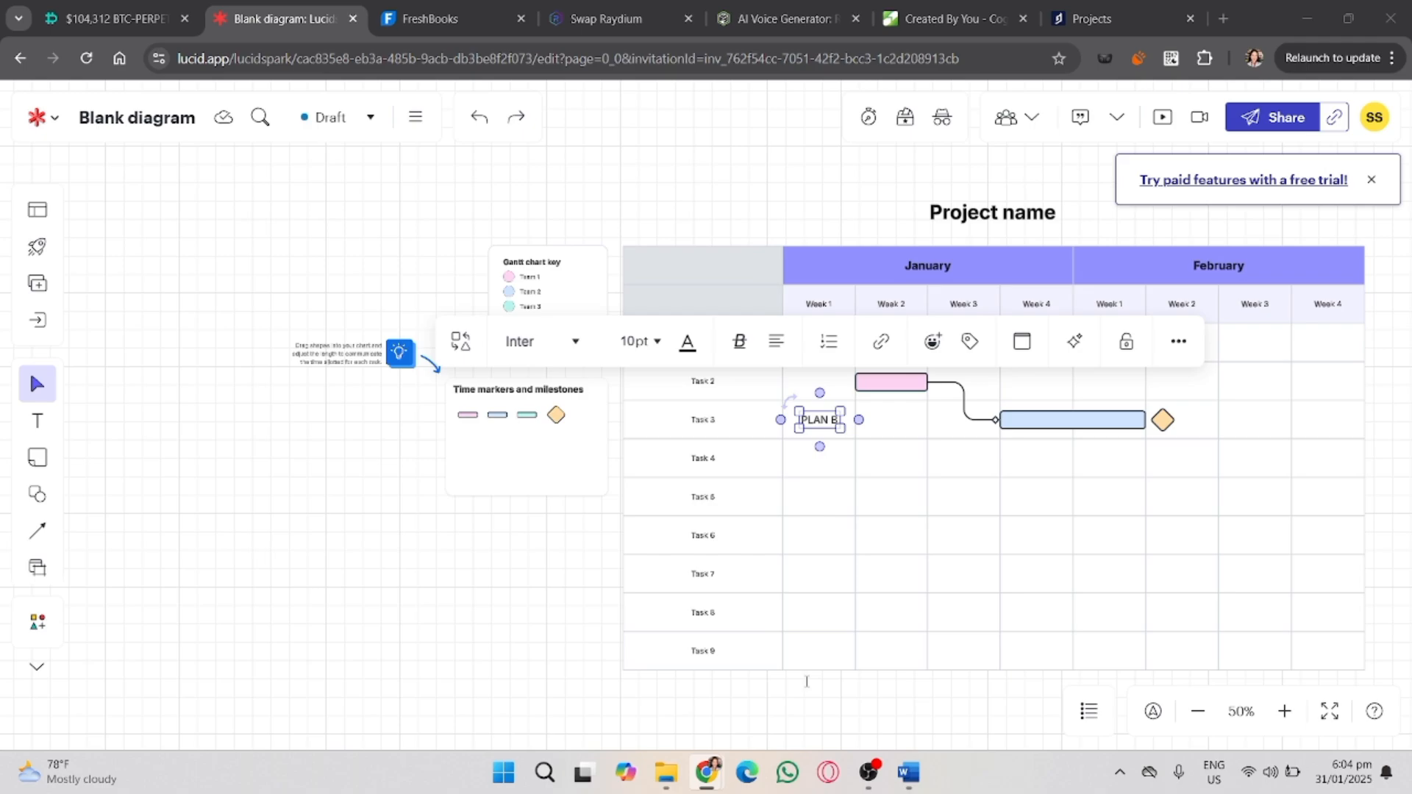
mouse_move(765, 419)
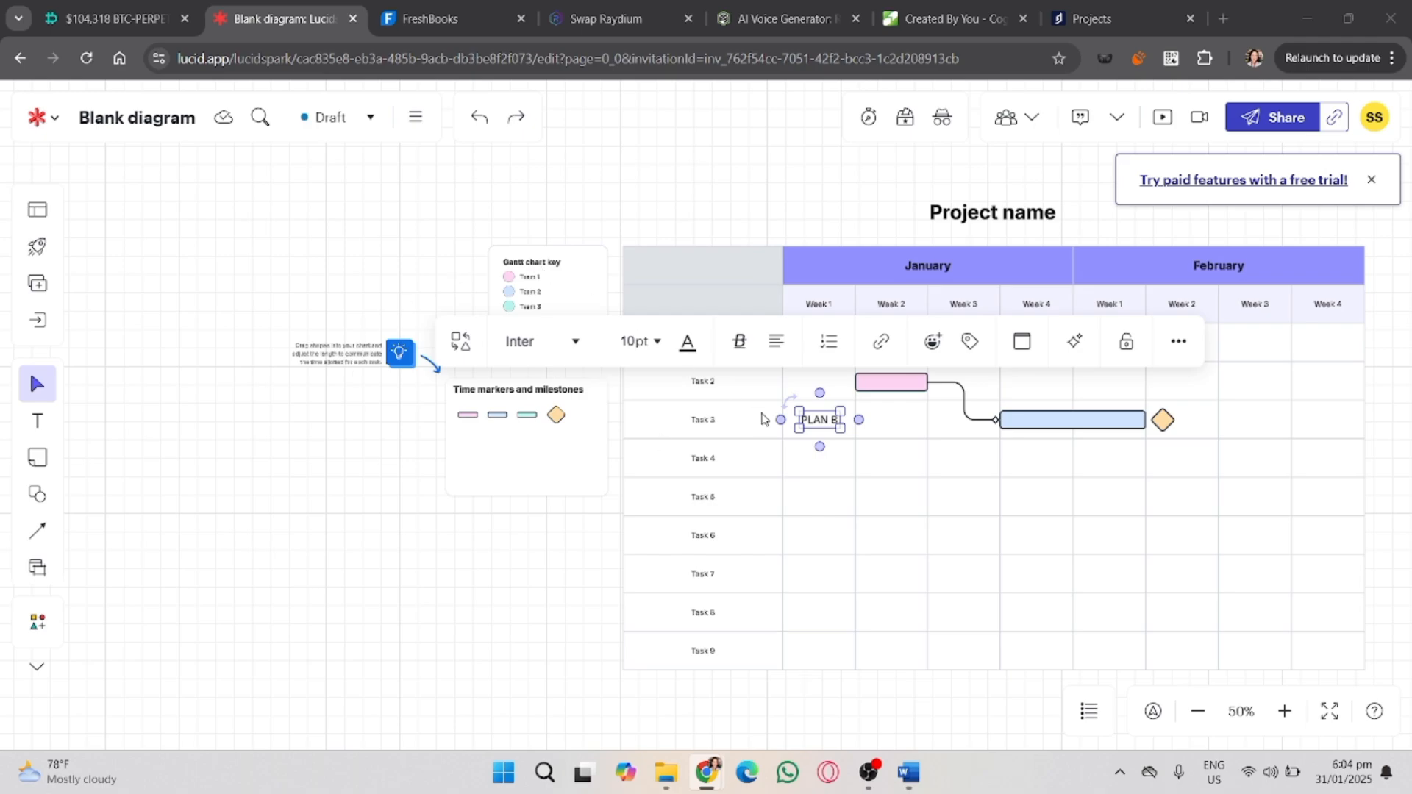
mouse_move(870, 388)
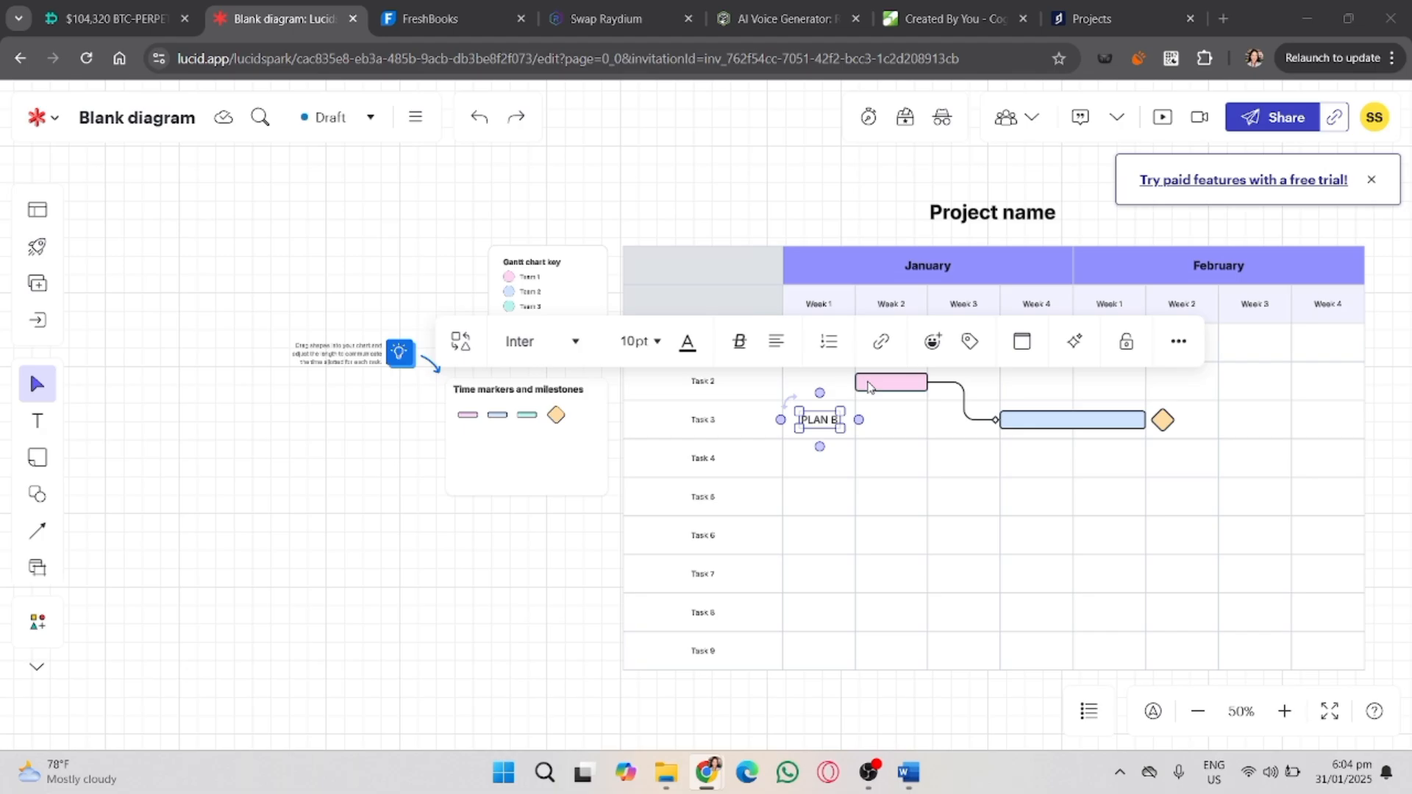
mouse_move(547, 7)
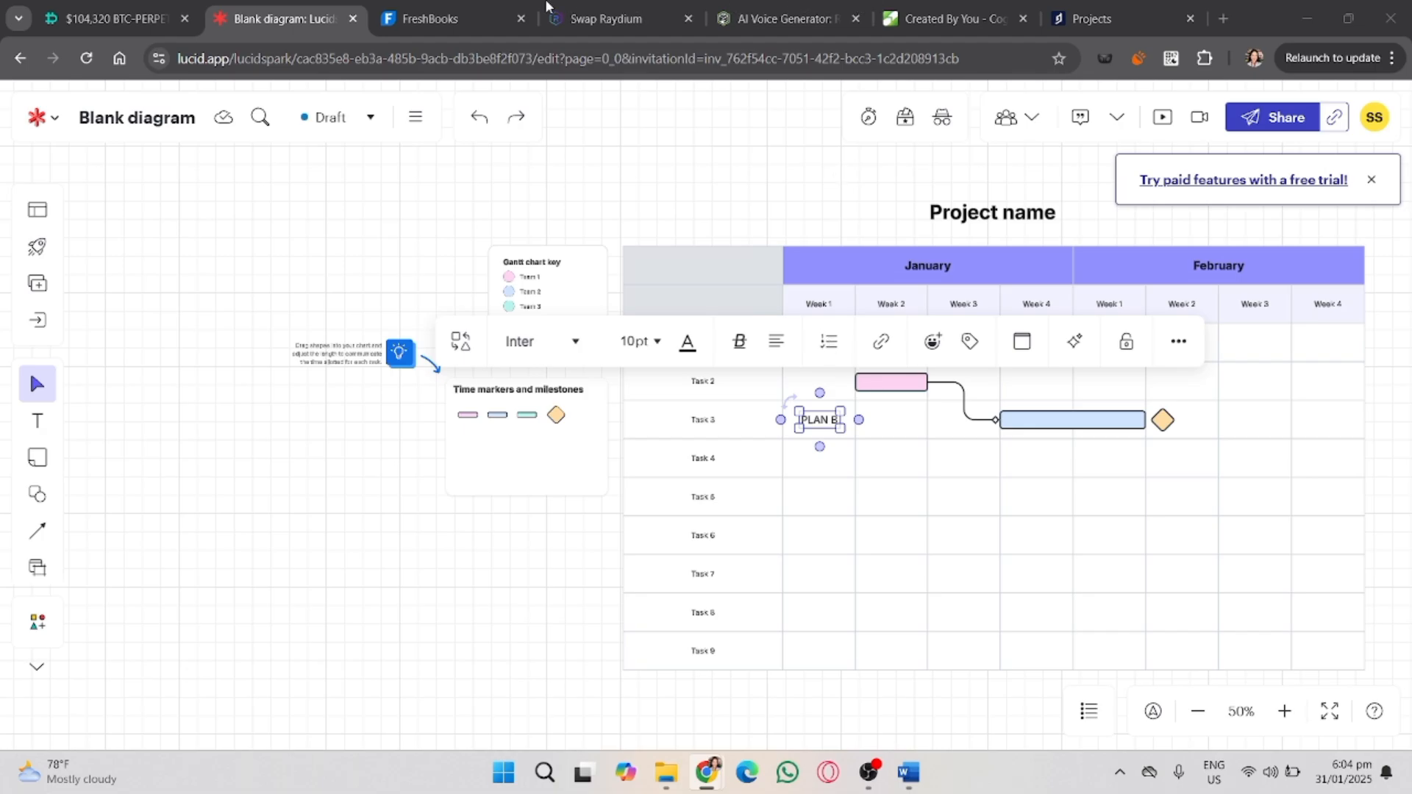
mouse_move(689, 372)
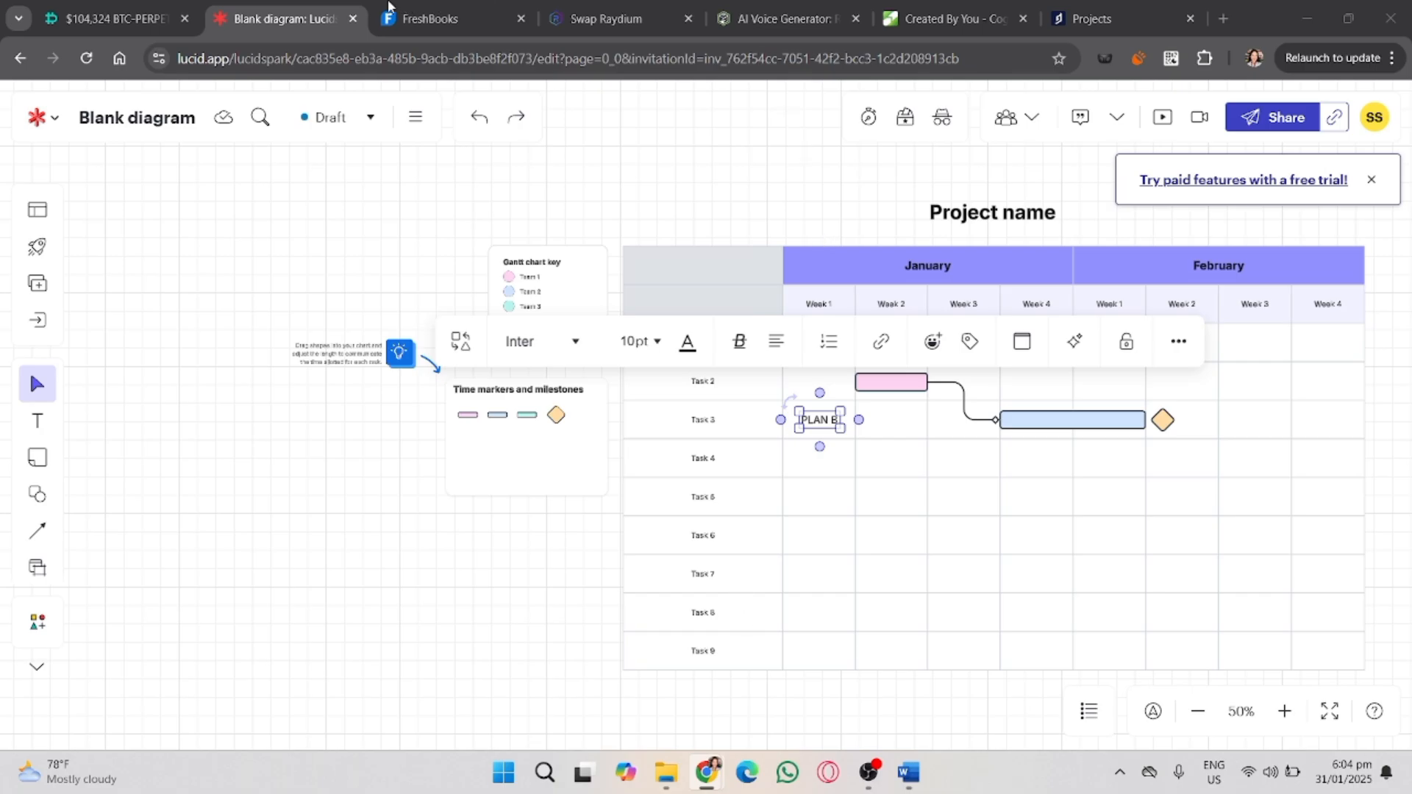
mouse_move(673, 320)
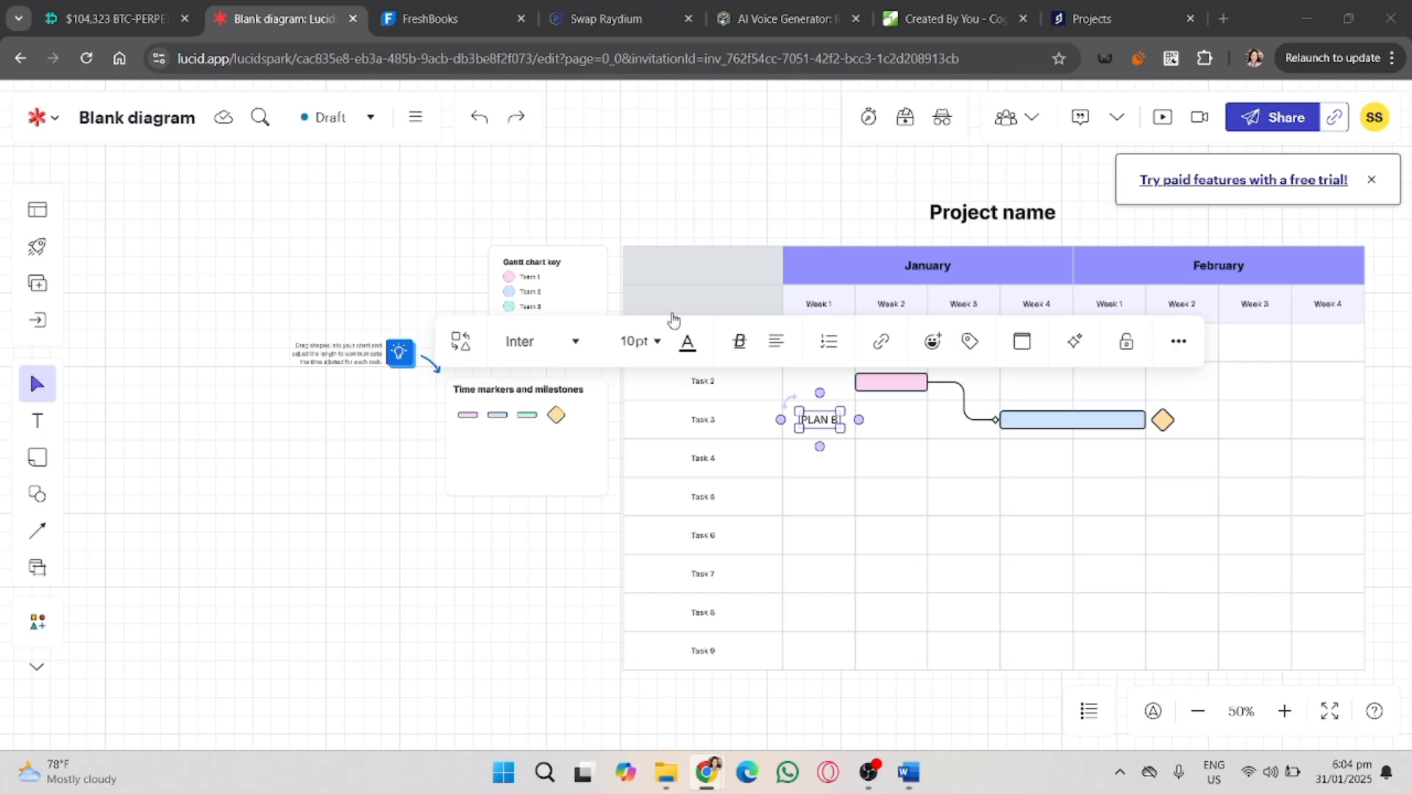
mouse_move(715, 626)
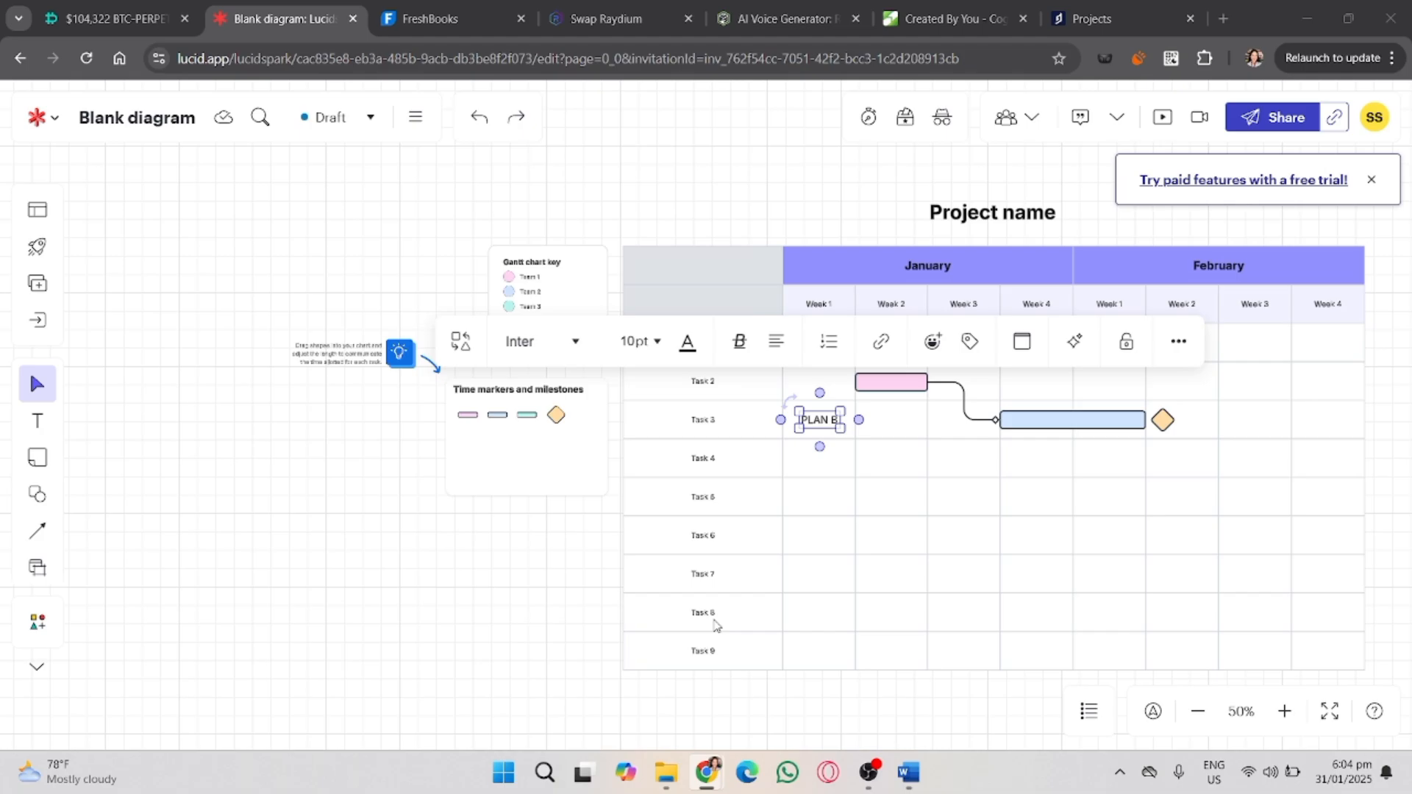
mouse_move(630, 643)
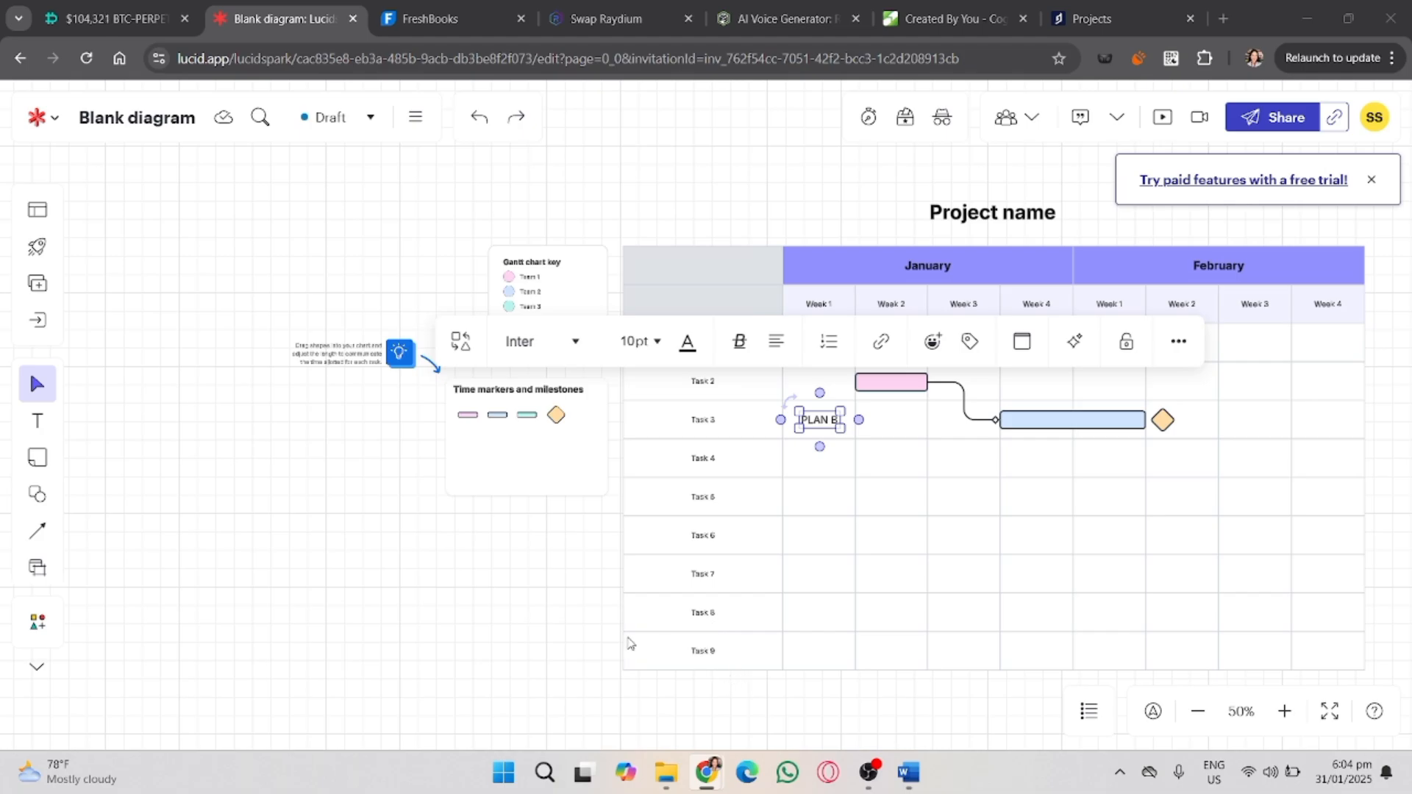